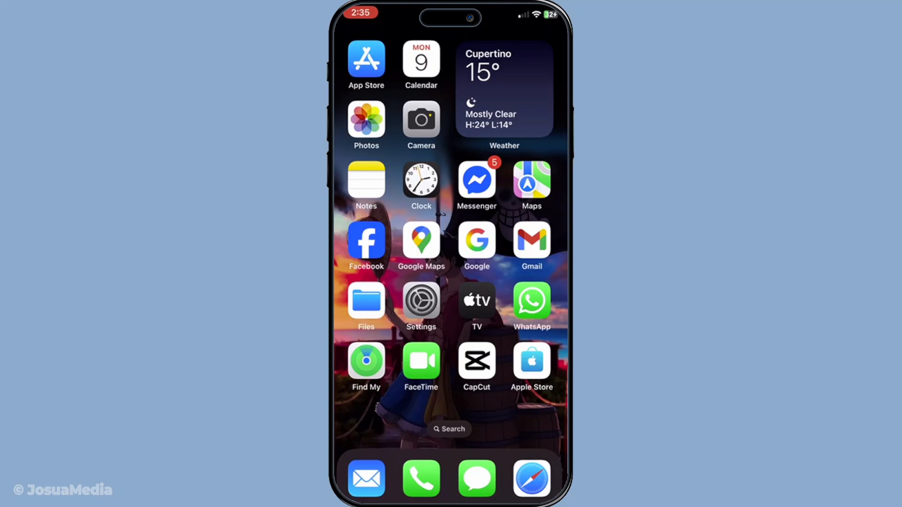
Launch Find My from the Home Screen to show your own location
click(366, 361)
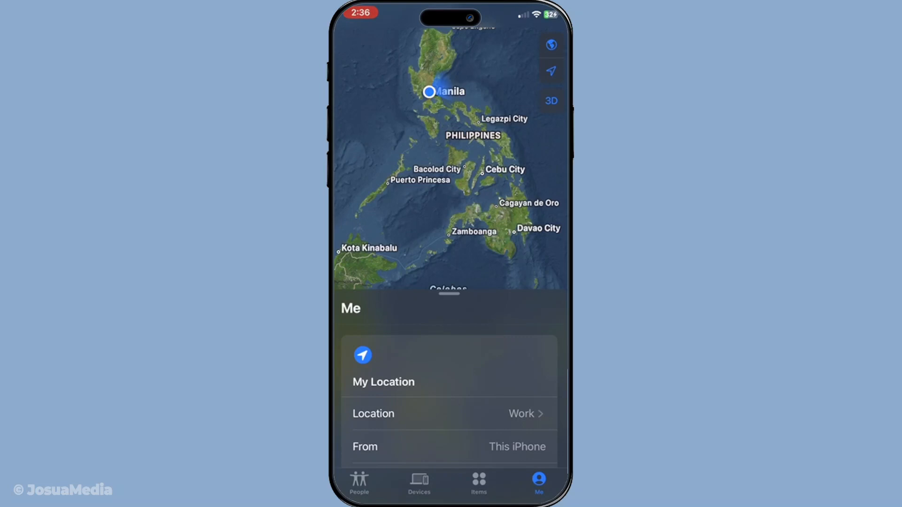
Open Sample Contact's detail card from the People list
click(359, 484)
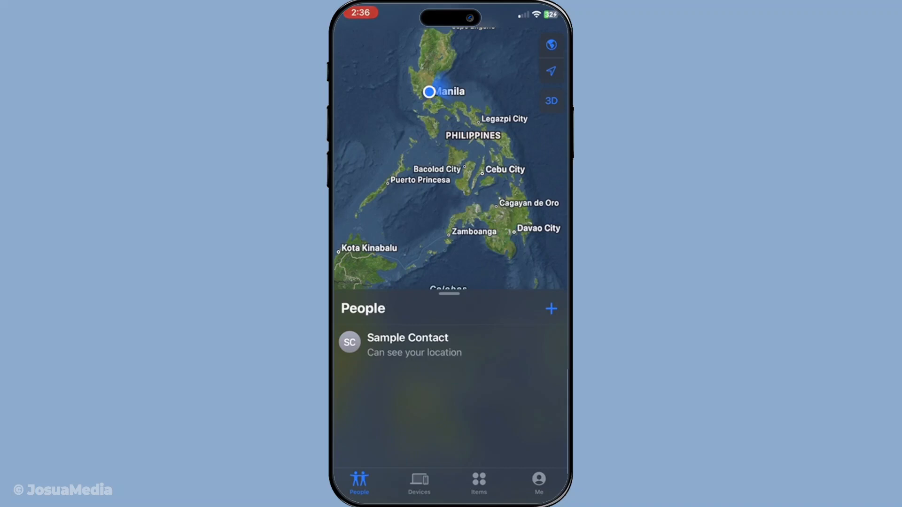
click(407, 337)
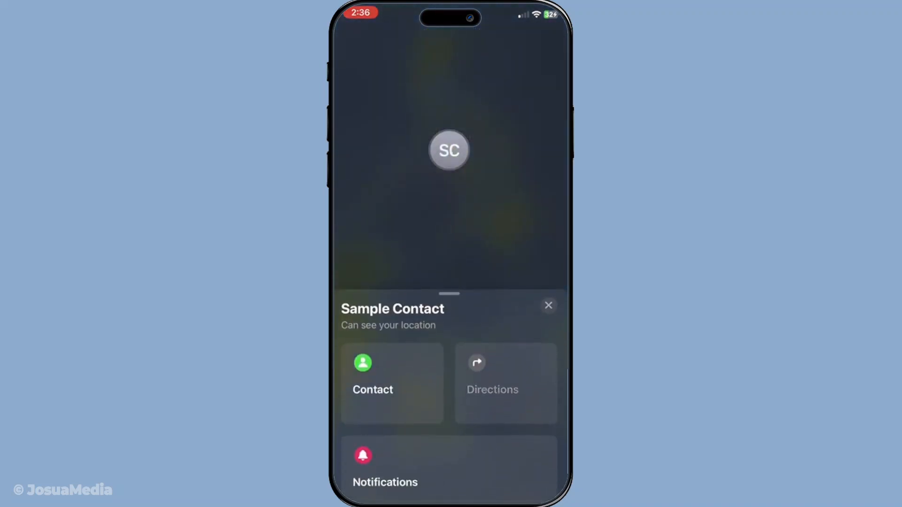